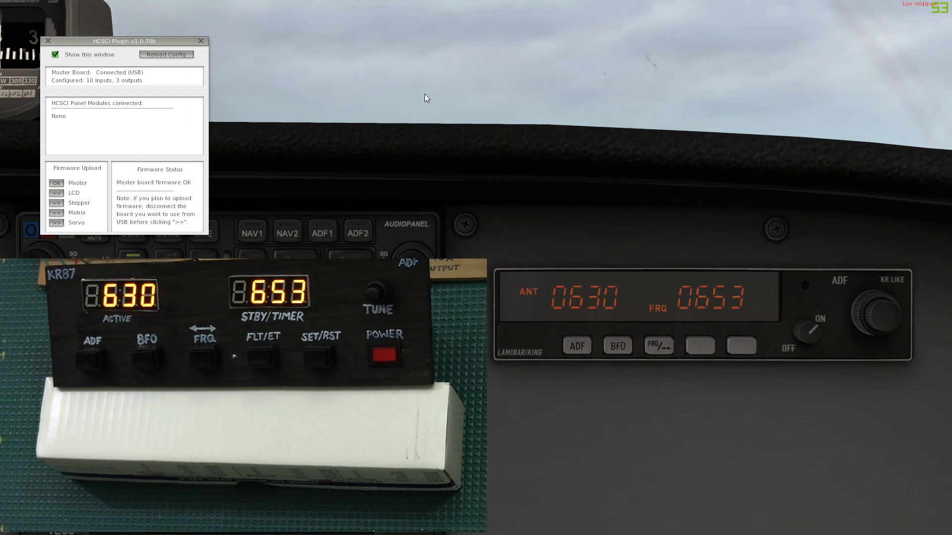
Step: Bring up the HCSCI Input Options test window and position it beside the plugin status window
left_click(137, 7)
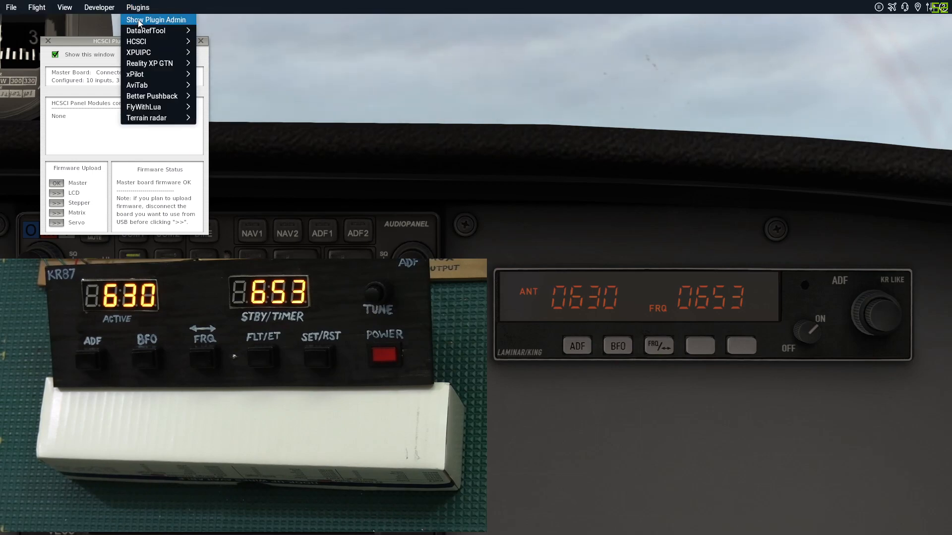
mouse_move(156, 41)
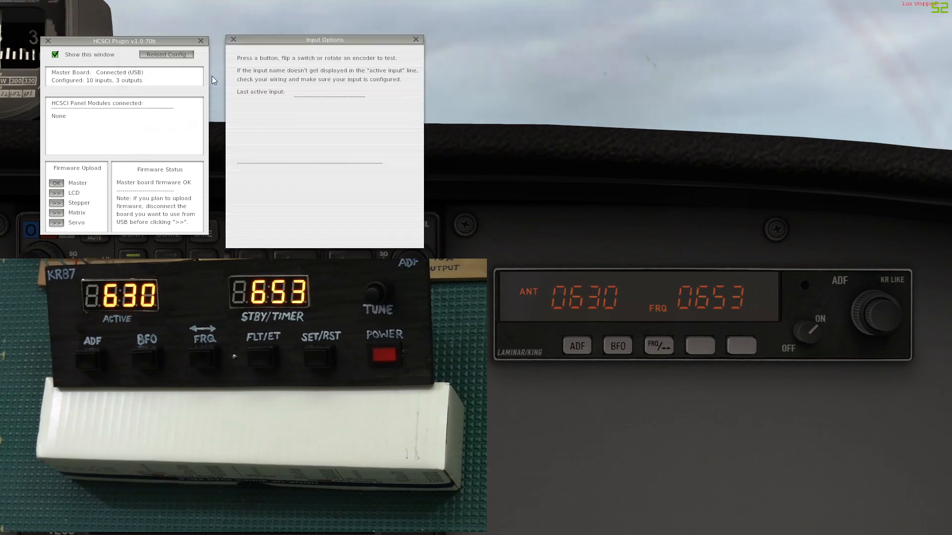
left_click_drag(325, 39, 326, 28)
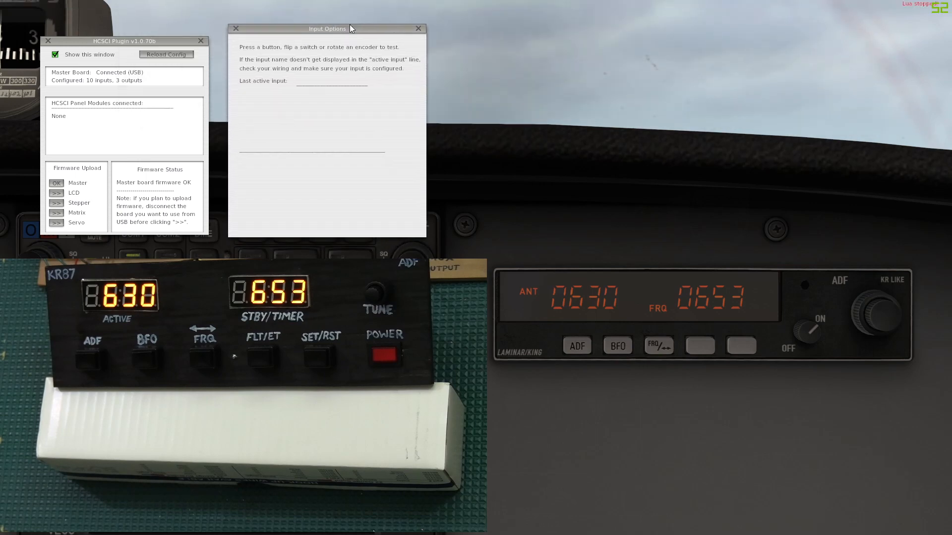
left_click_drag(349, 28, 340, 28)
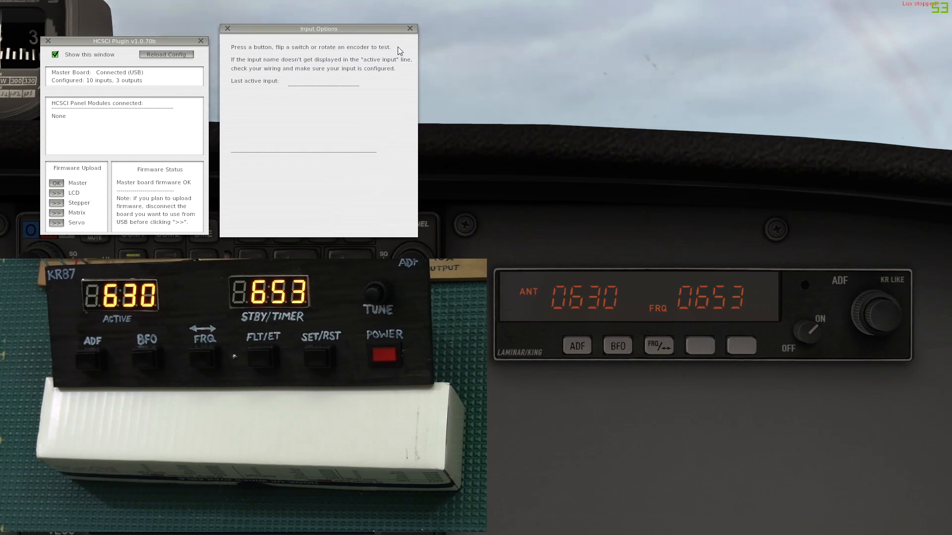
mouse_move(834, 157)
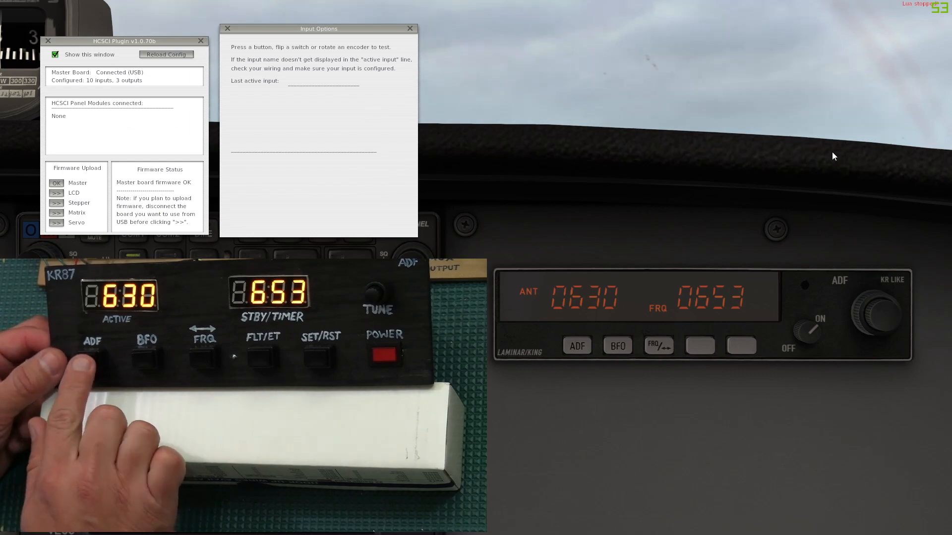
Step: Exercise the hardware ADF button so the test window reports ADF_Mode_Sel while the sim ADF stays in ANT
left_click(92, 355)
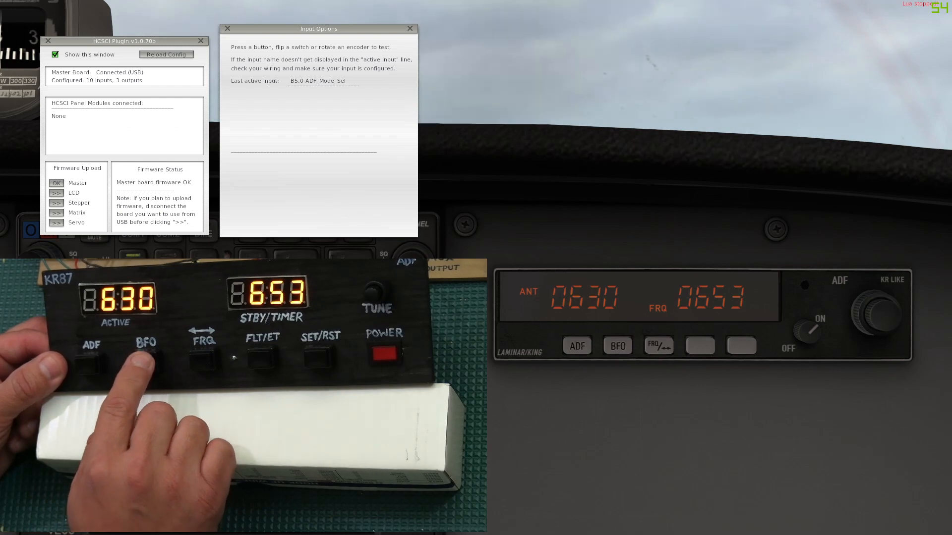
left_click(145, 358)
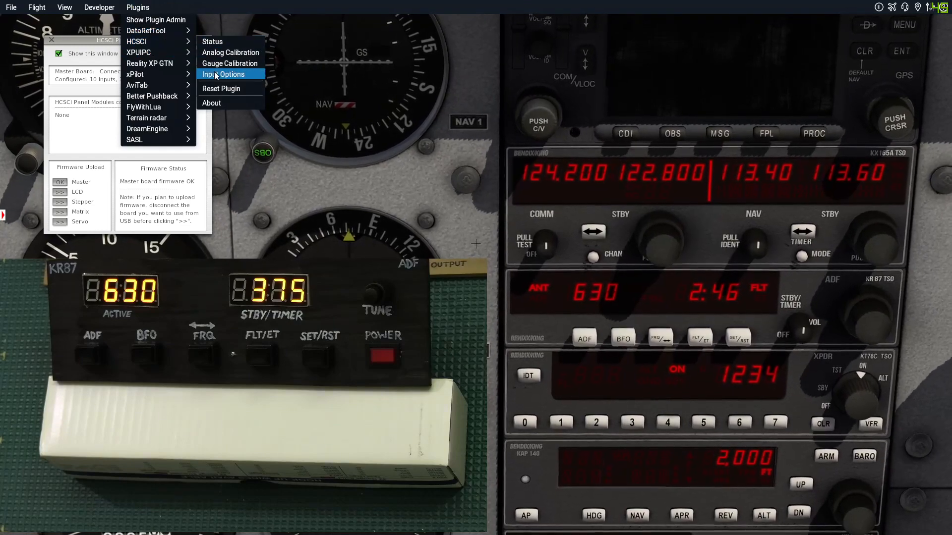
Step: Reopen the input test window reporting ADF_Mode_Sel and put the simulated KR 87 into ADF mode
left_click(225, 74)
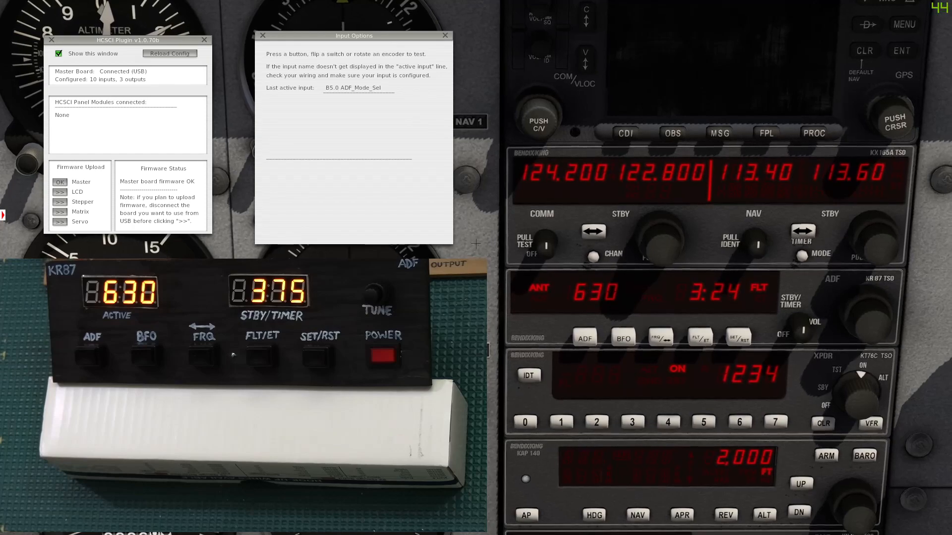
left_click(583, 336)
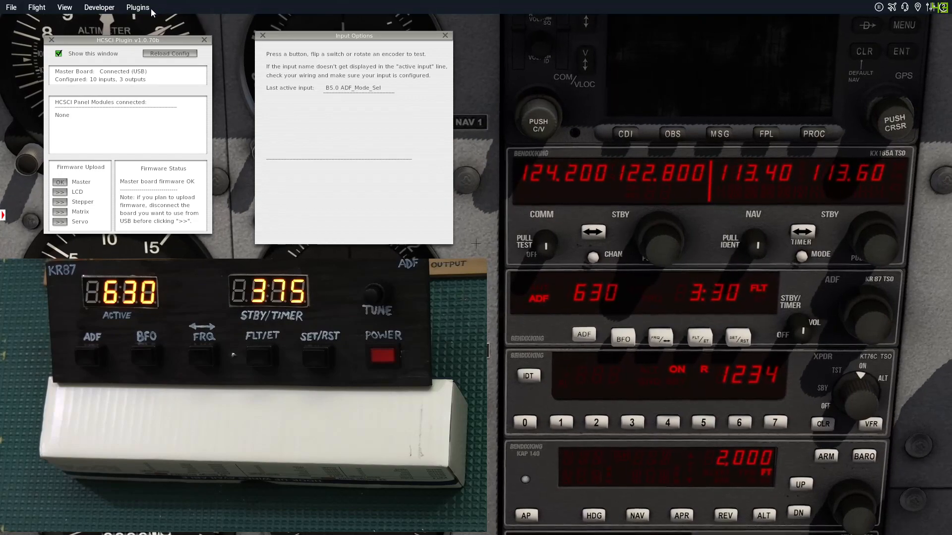
Step: Bring up DataRefTool filtered for adf commands alongside the simulated KR87
left_click(137, 7)
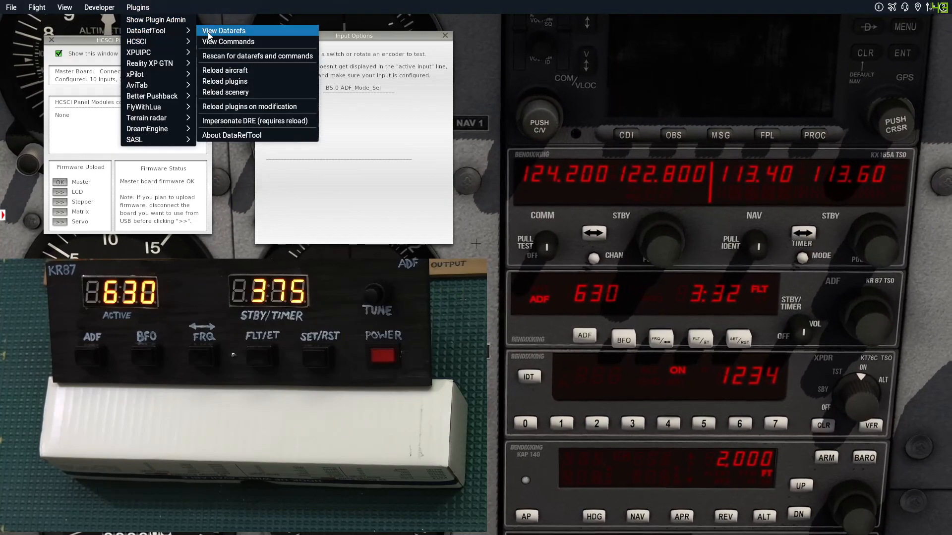
left_click(224, 31)
type("adf")
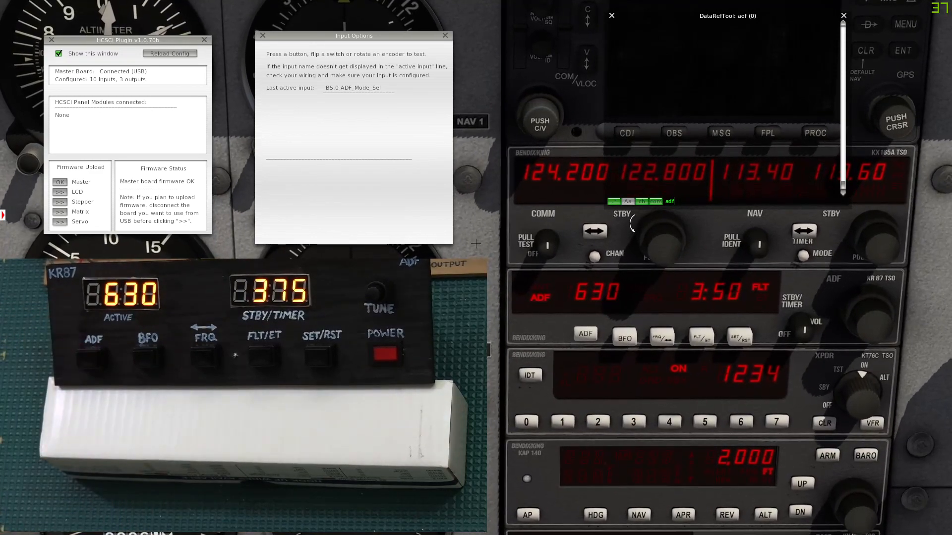
left_click(584, 339)
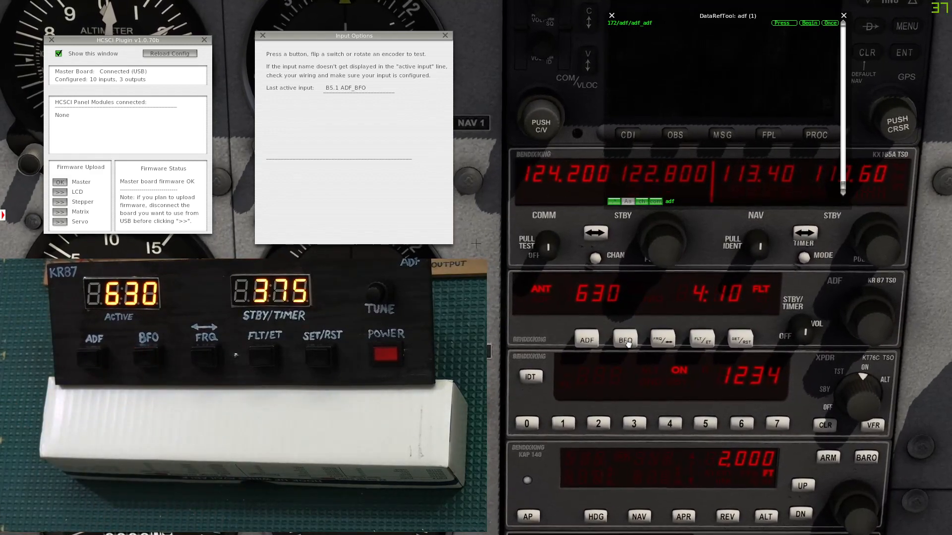
Step: Toggle the simulated BFO button so its custom command appears in DataRefTool
left_click(624, 338)
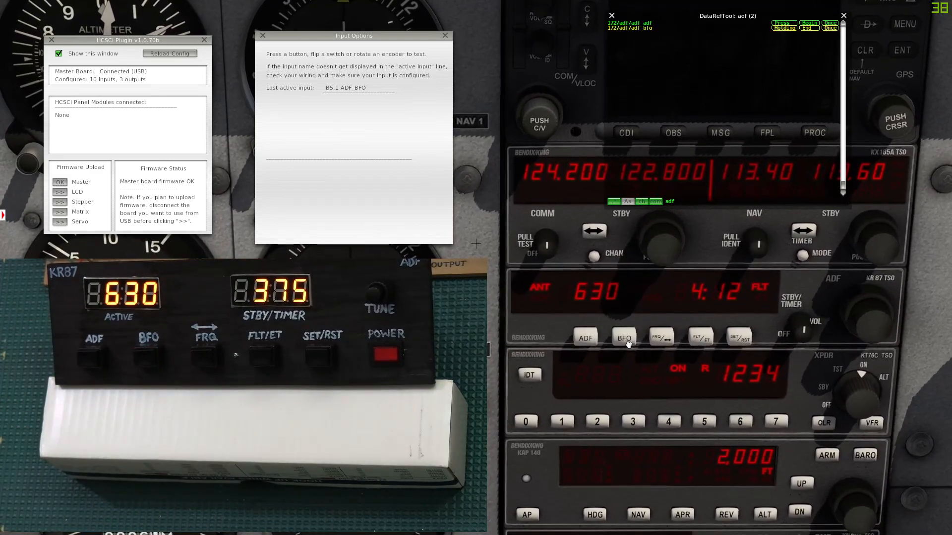
left_click(624, 339)
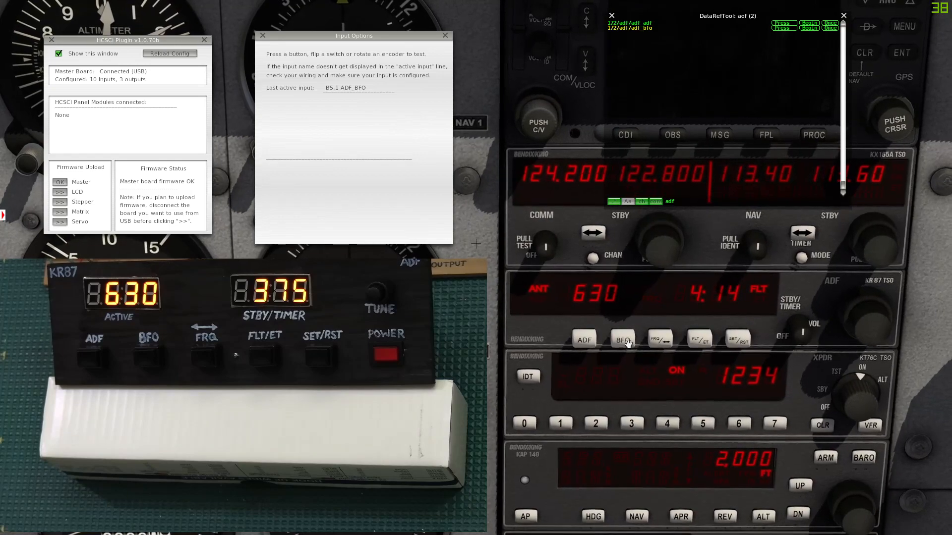
left_click(623, 338)
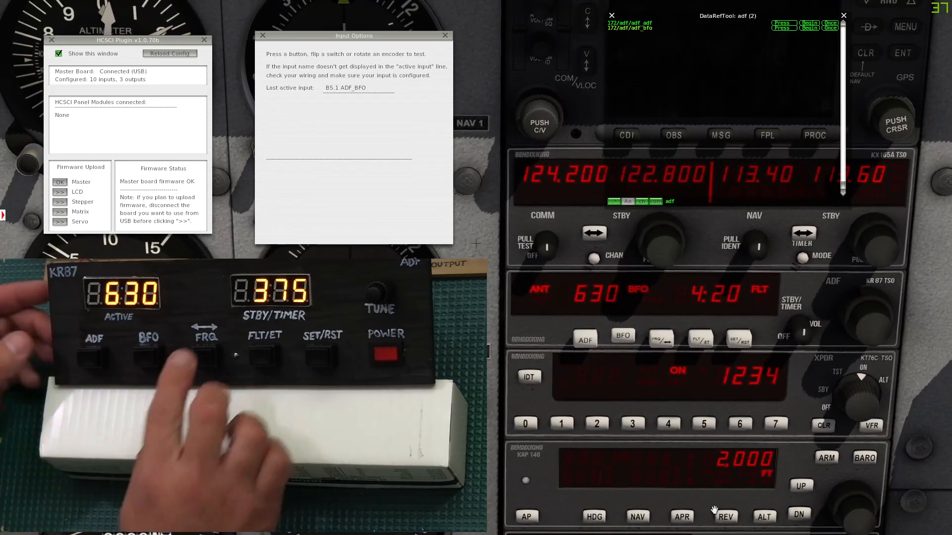
Step: Swap the ADF active and standby frequencies between 630 and 375, registering as ADF_Xfer
left_click(205, 358)
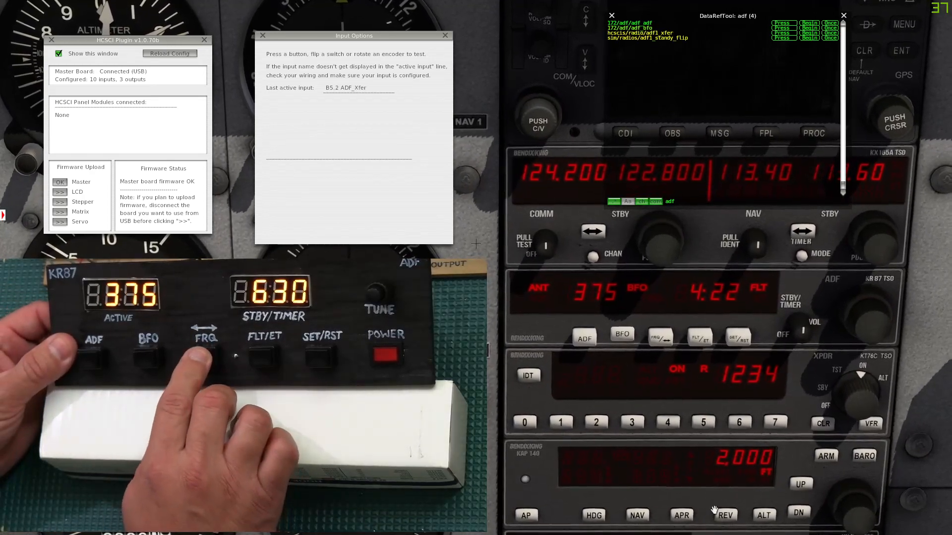
left_click(204, 355)
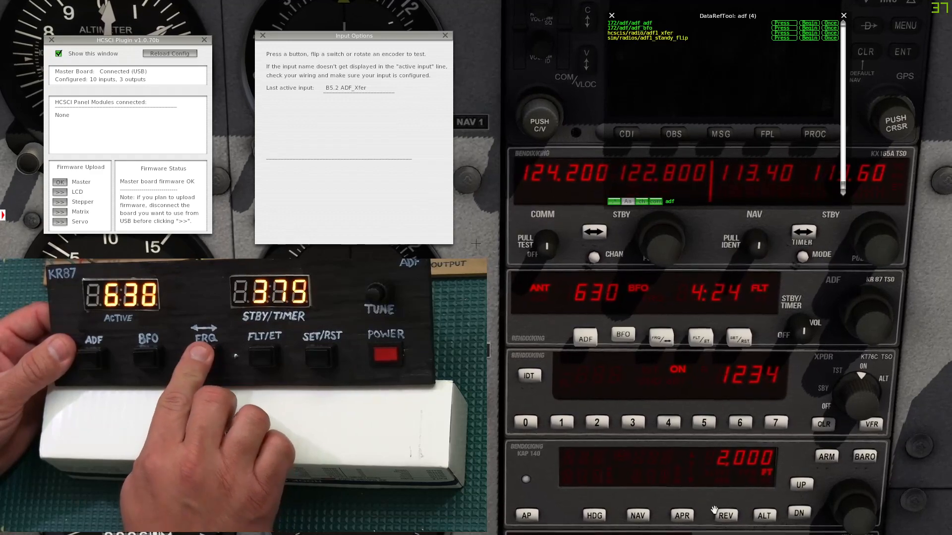
left_click(204, 357)
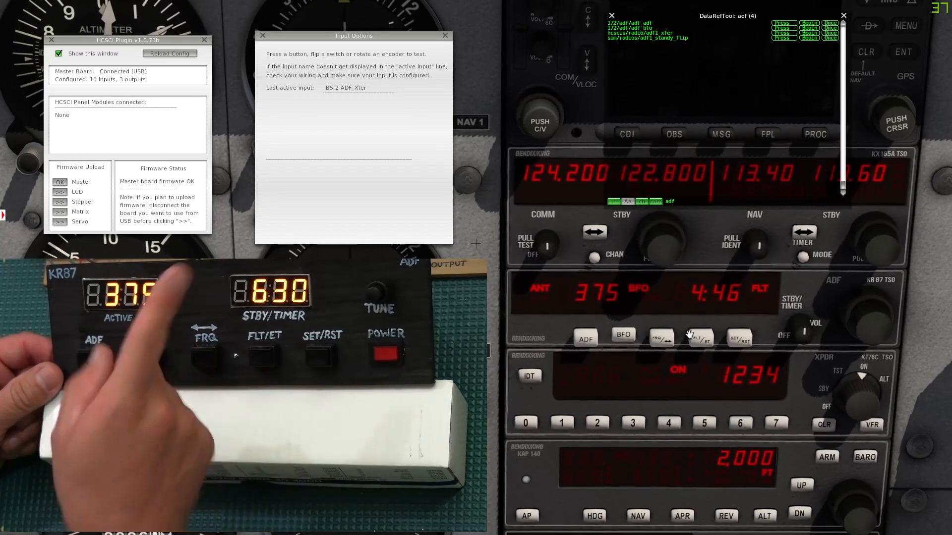
Step: Switch the sim KR87 display via FRQ to show standby 630 beside active 375, with FLT/ET logged as ADF_Func
left_click(204, 340)
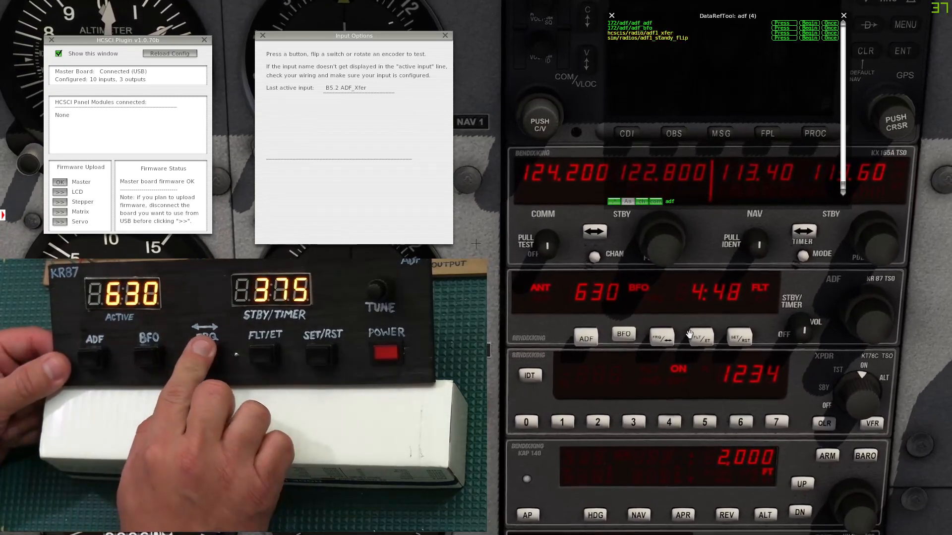
left_click(206, 340)
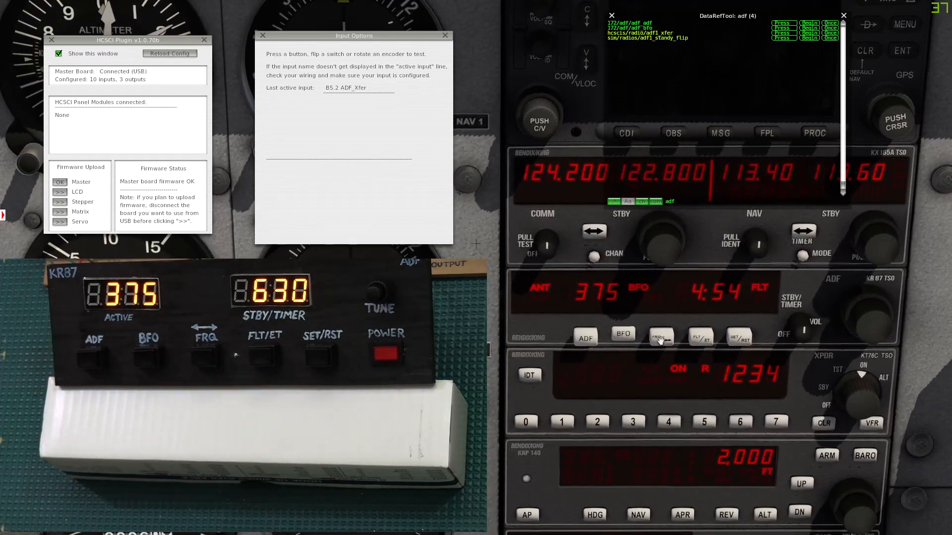
left_click(661, 337)
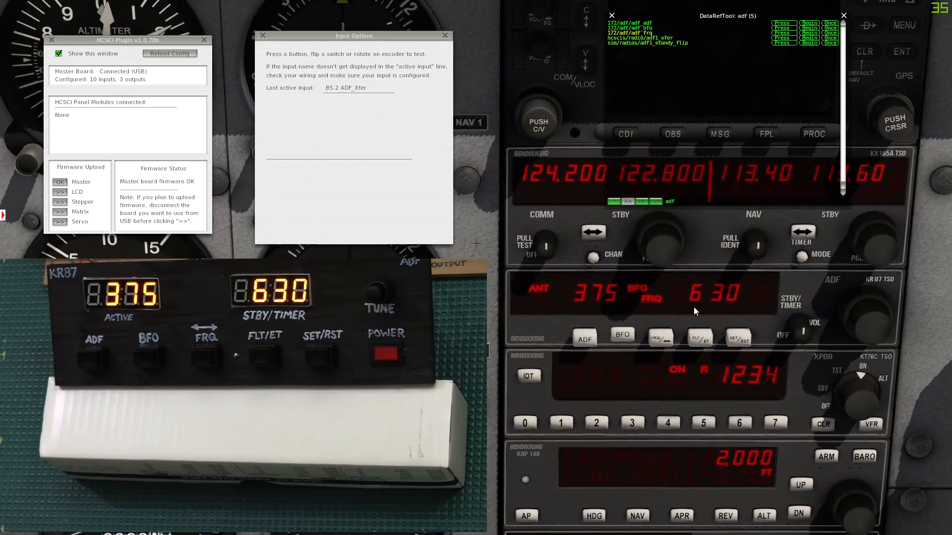
mouse_move(724, 307)
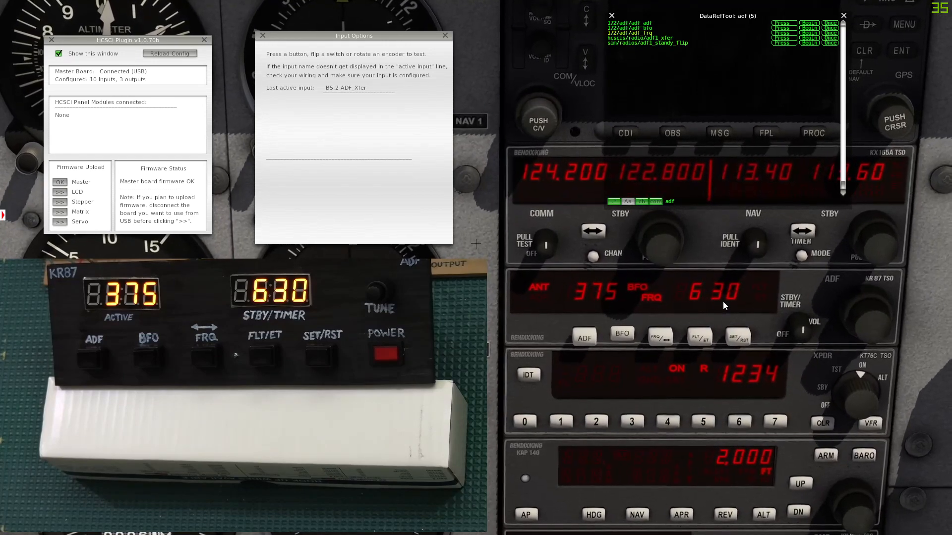
left_click(205, 358)
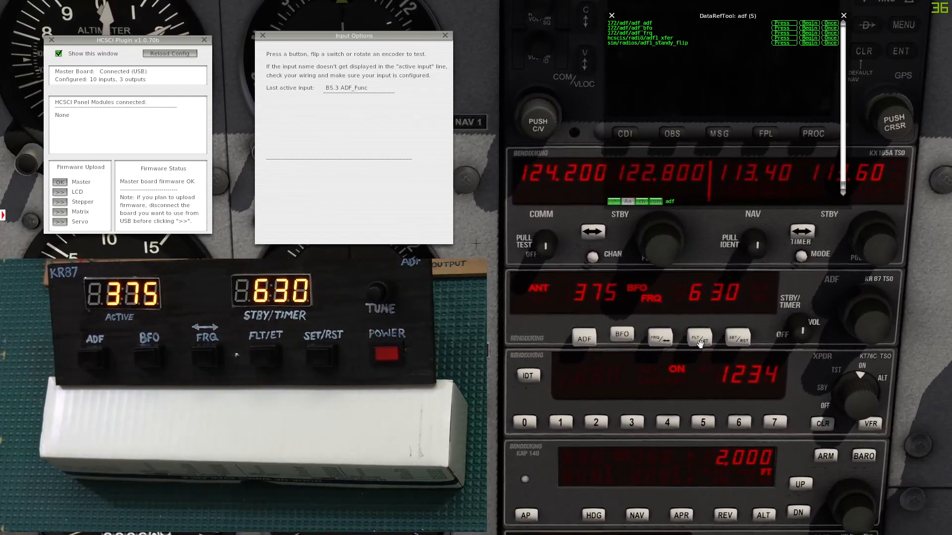
Step: Show the elapsed timer via FLT/ET and zero it with SET/RST, with adf_flt and adf_set listed in DataRefTool
left_click(699, 338)
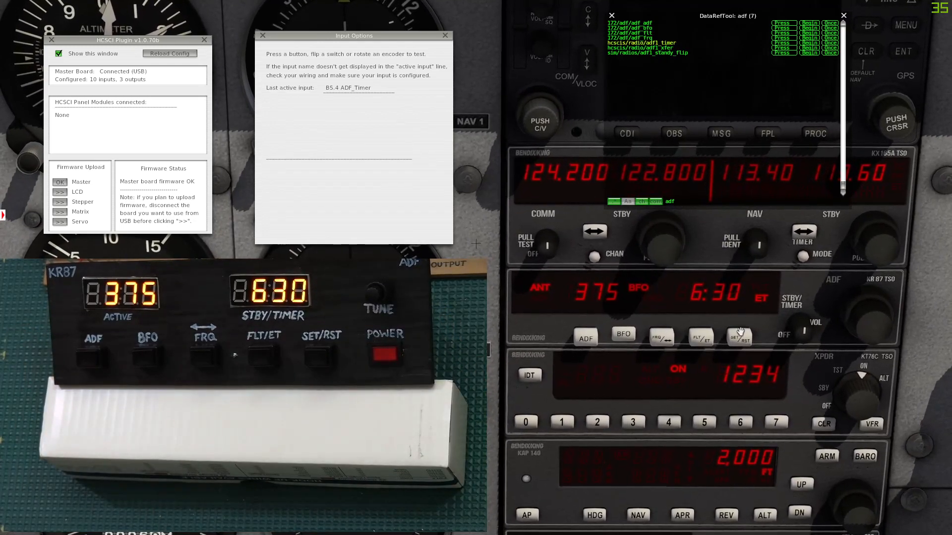
left_click(740, 338)
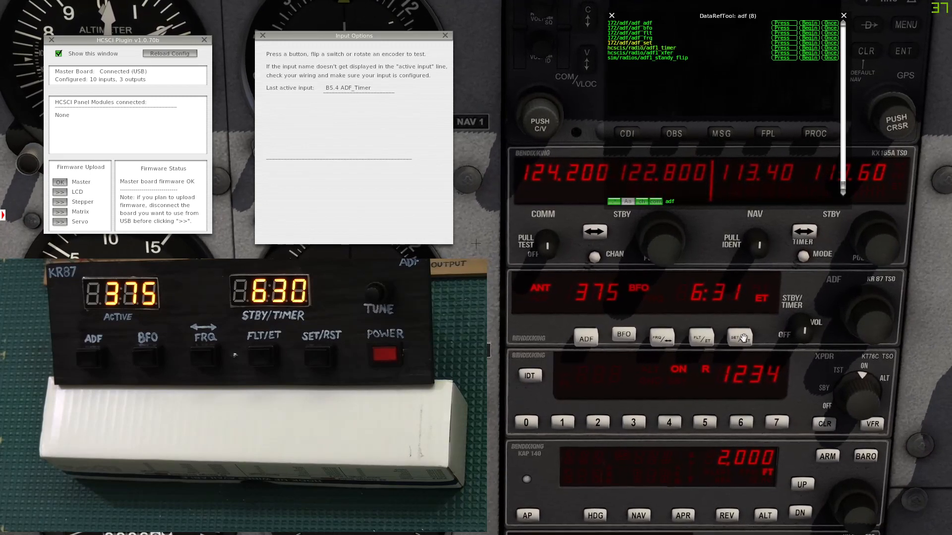
left_click(738, 338)
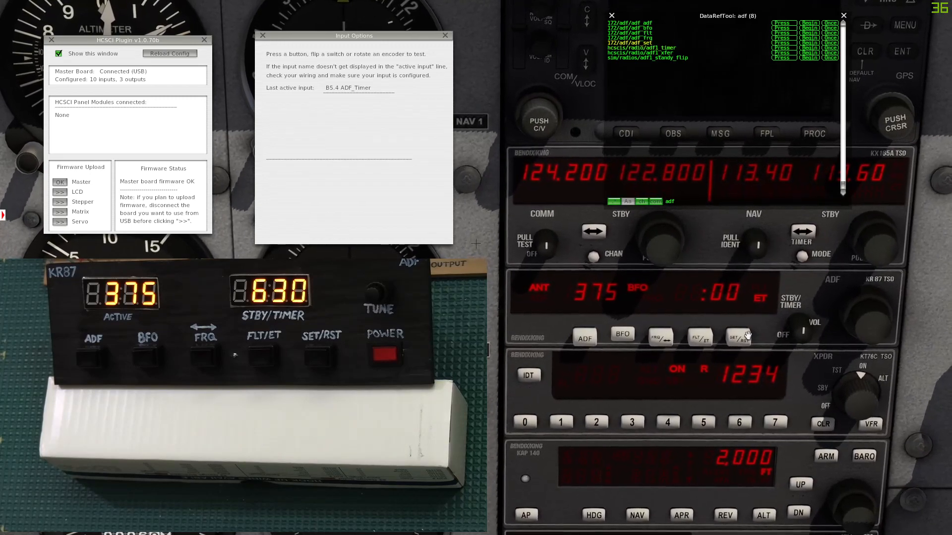